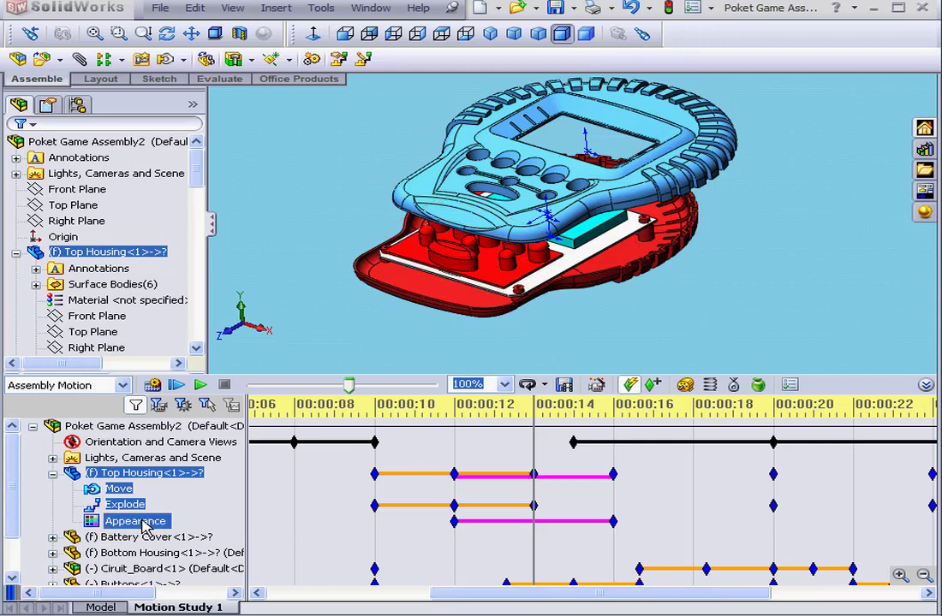
- Apply Change Transparency to Top Housing at the 15-second mark, creating an appearance keyframe
{"action": "right_click", "coordinate": [136, 521]}
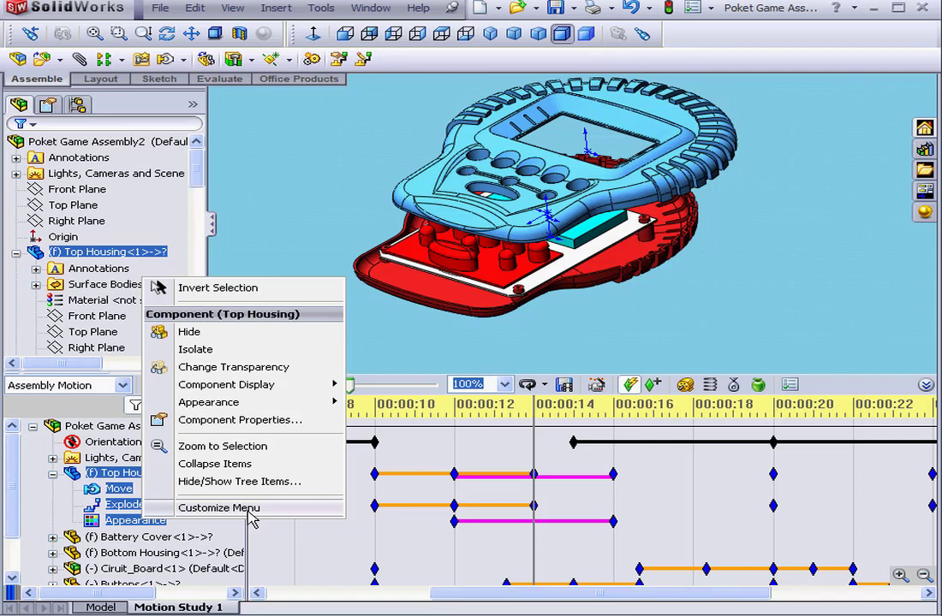
{"action": "left_click", "coordinate": [220, 507]}
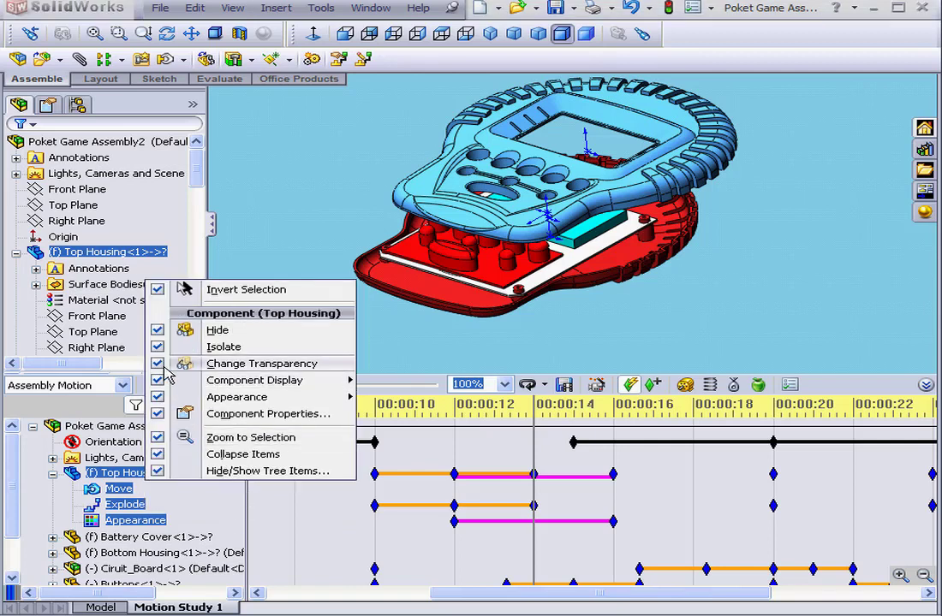
{"action": "mouse_move", "coordinate": [255, 380]}
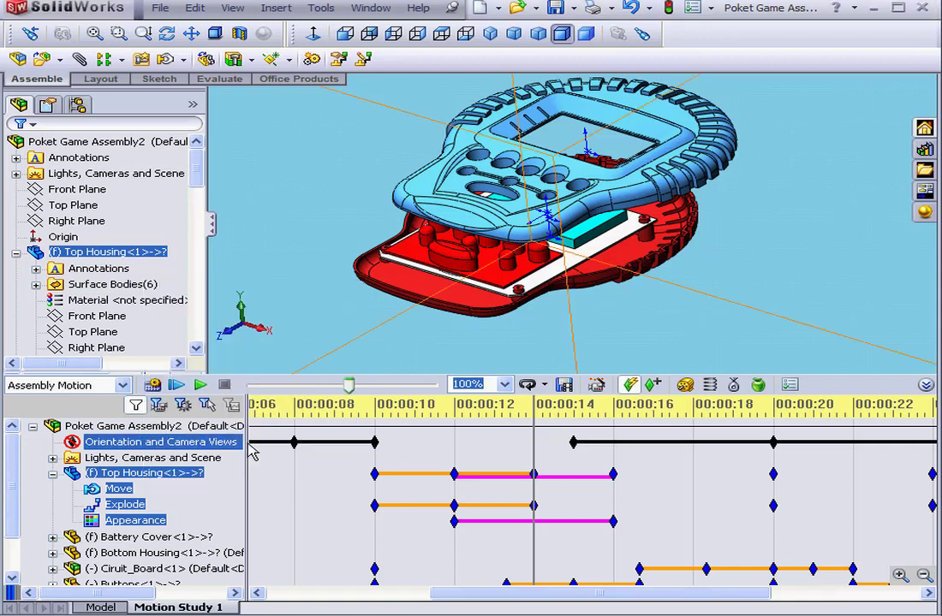
{"action": "right_click", "coordinate": [111, 250]}
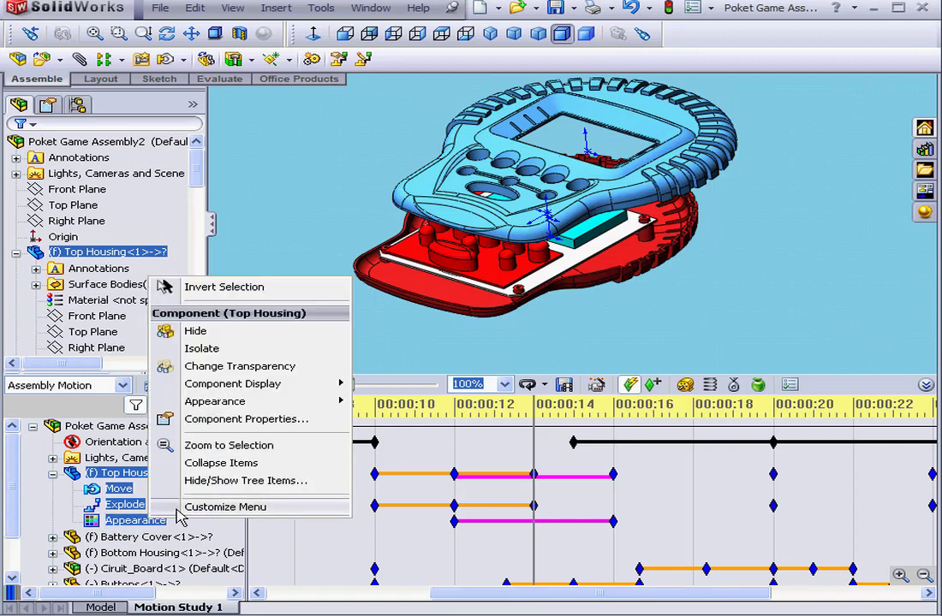
{"action": "mouse_move", "coordinate": [240, 376]}
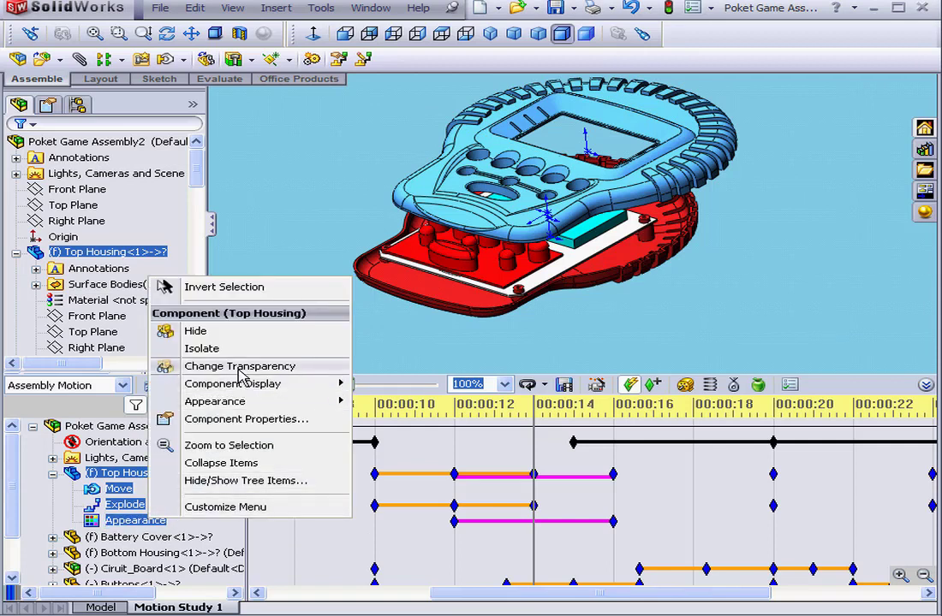
{"action": "mouse_move", "coordinate": [540, 432]}
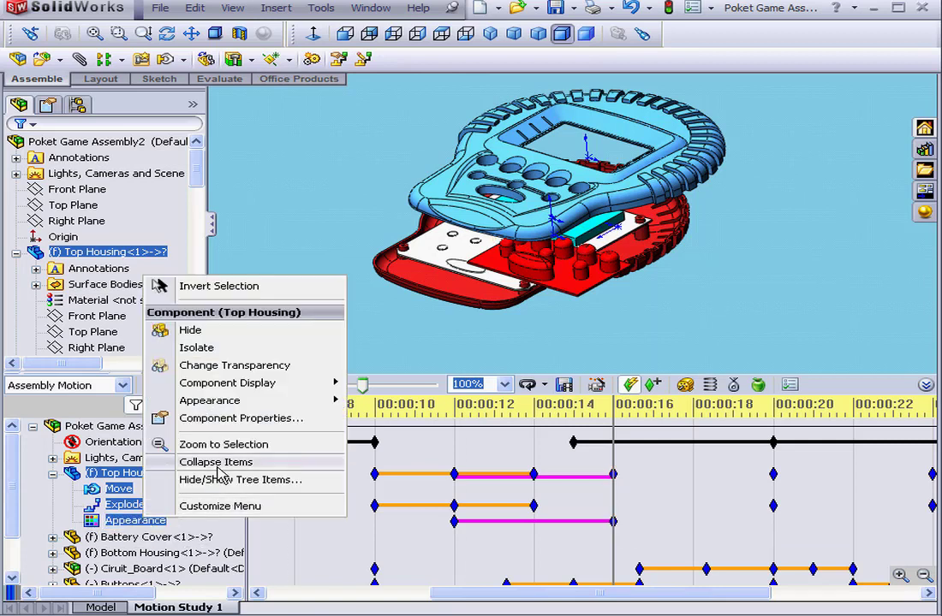
{"action": "left_click", "coordinate": [234, 367]}
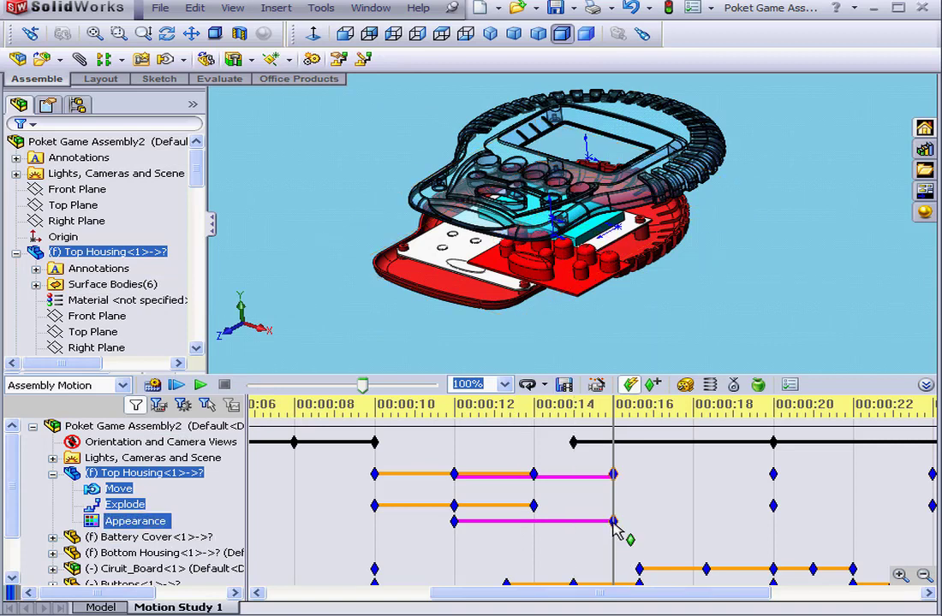
{"action": "mouse_move", "coordinate": [613, 520]}
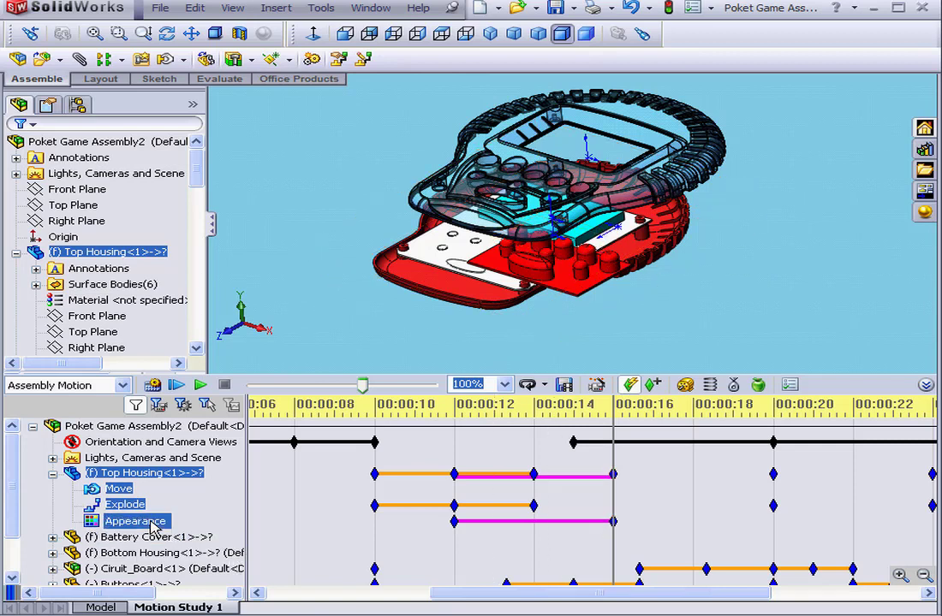
- In Top Housing's Color properties, raise Transparency to the full value of 1.00
{"action": "right_click", "coordinate": [153, 520]}
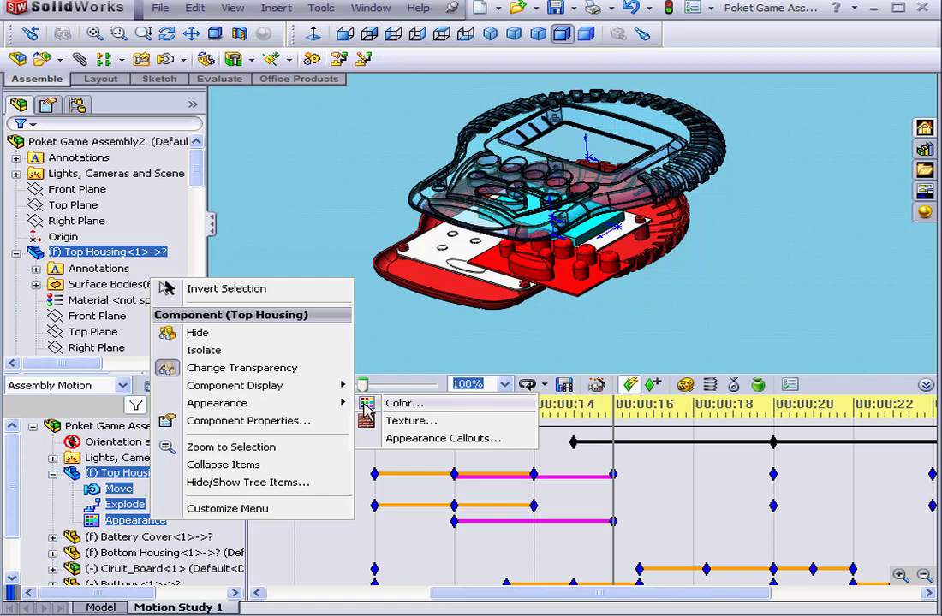
{"action": "left_click", "coordinate": [404, 405]}
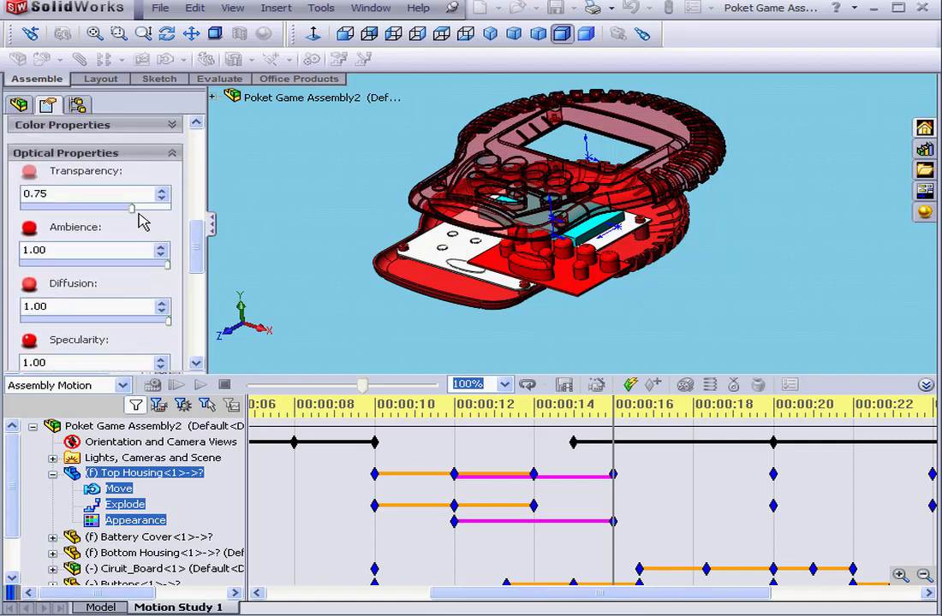
{"action": "left_click_drag", "start_coordinate": [130, 209], "coordinate": [168, 208]}
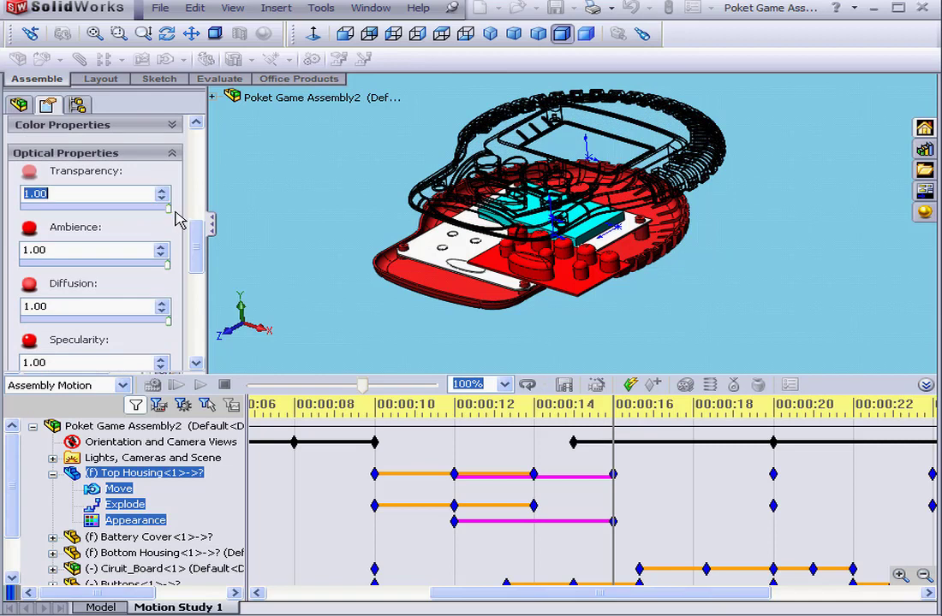
{"action": "mouse_move", "coordinate": [175, 219]}
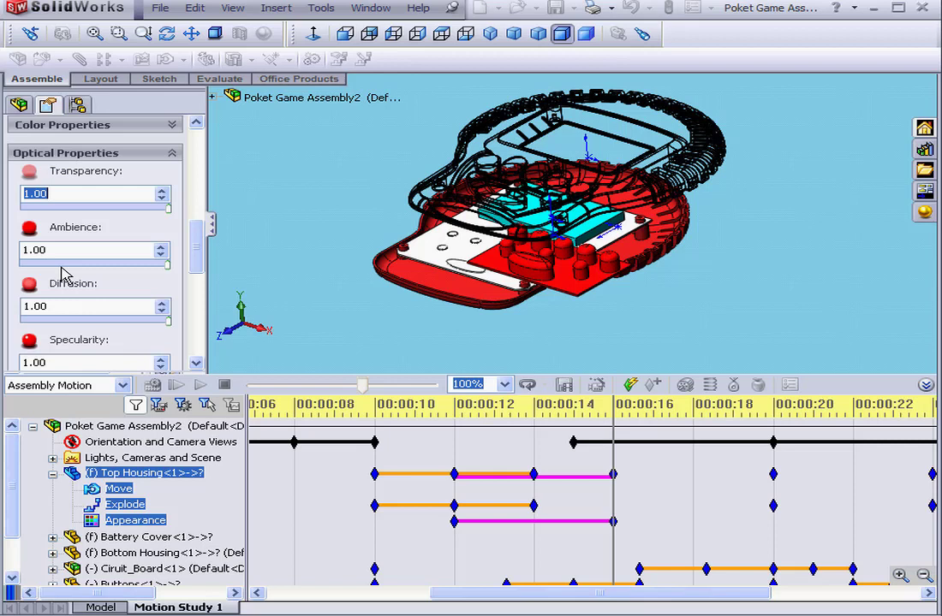
{"action": "mouse_move", "coordinate": [127, 290]}
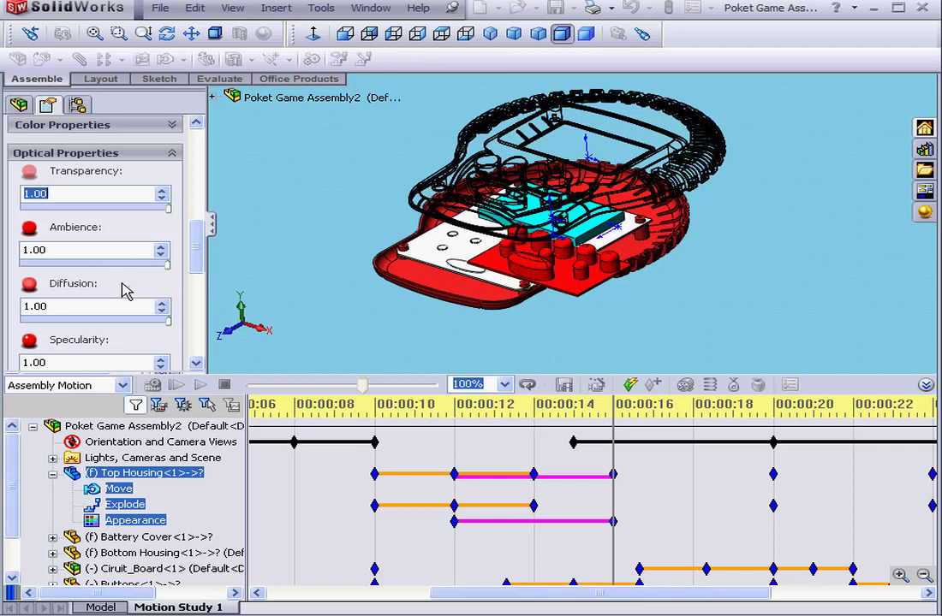
{"action": "mouse_move", "coordinate": [110, 341]}
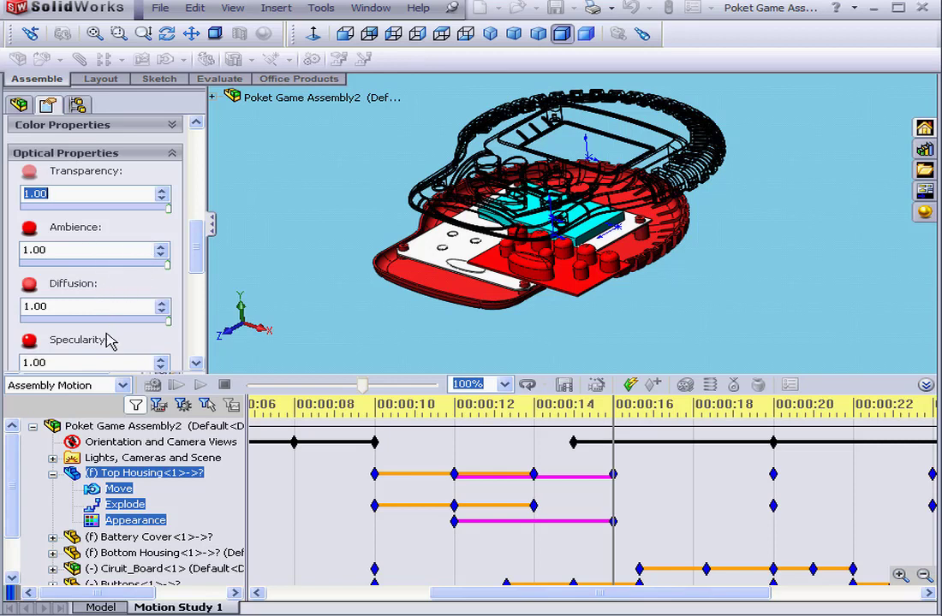
{"action": "mouse_move", "coordinate": [113, 342]}
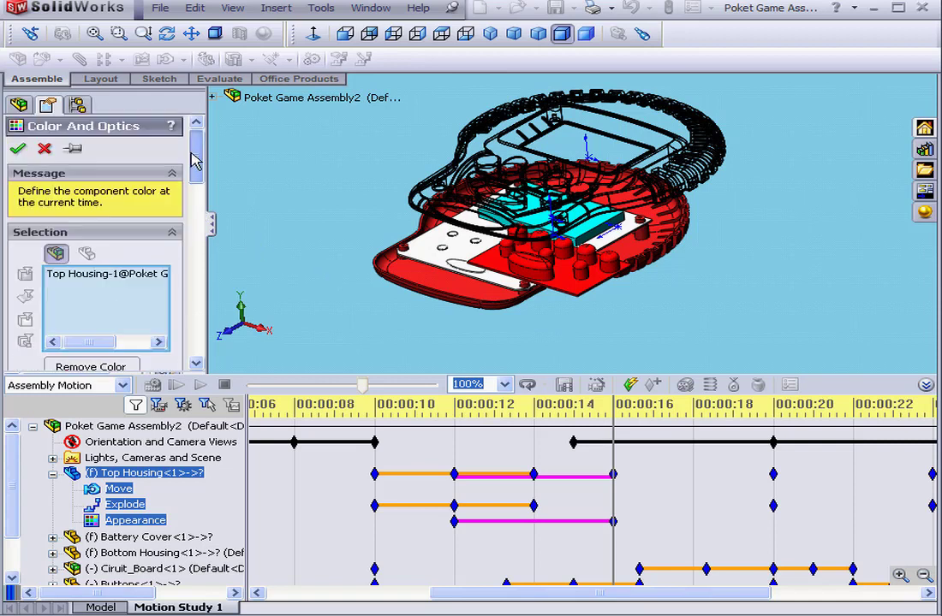
- Confirm Color And Optics so Top Housing vanishes, then display the model Shaded without edges
{"action": "left_click", "coordinate": [17, 148]}
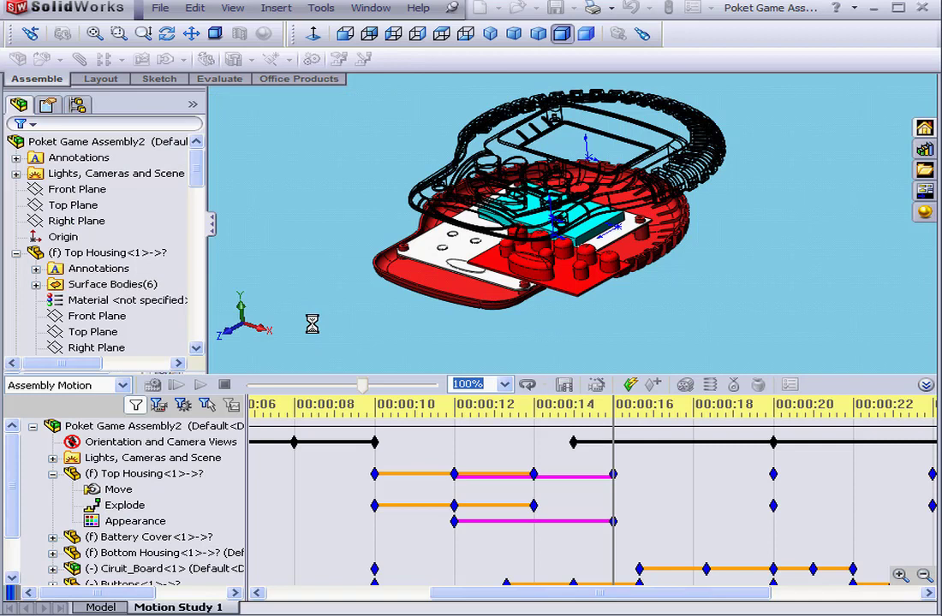
{"action": "left_click", "coordinate": [613, 520]}
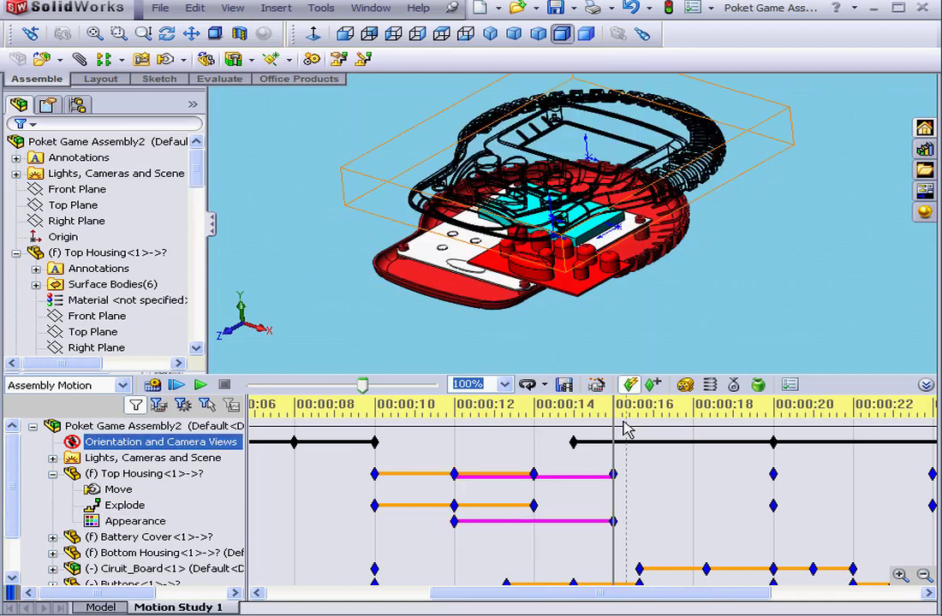
{"action": "left_click_drag", "start_coordinate": [647, 416], "coordinate": [494, 416]}
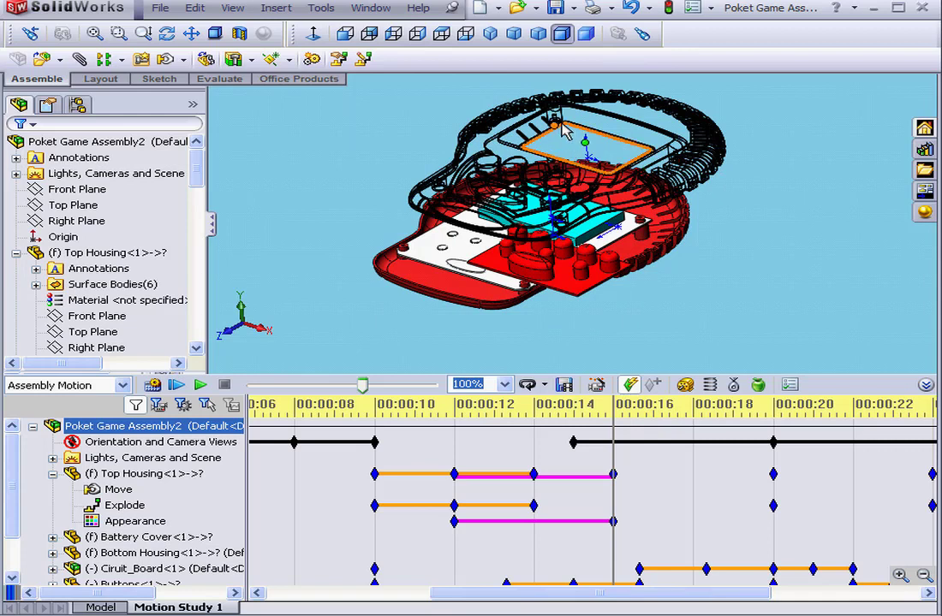
{"action": "mouse_move", "coordinate": [562, 34]}
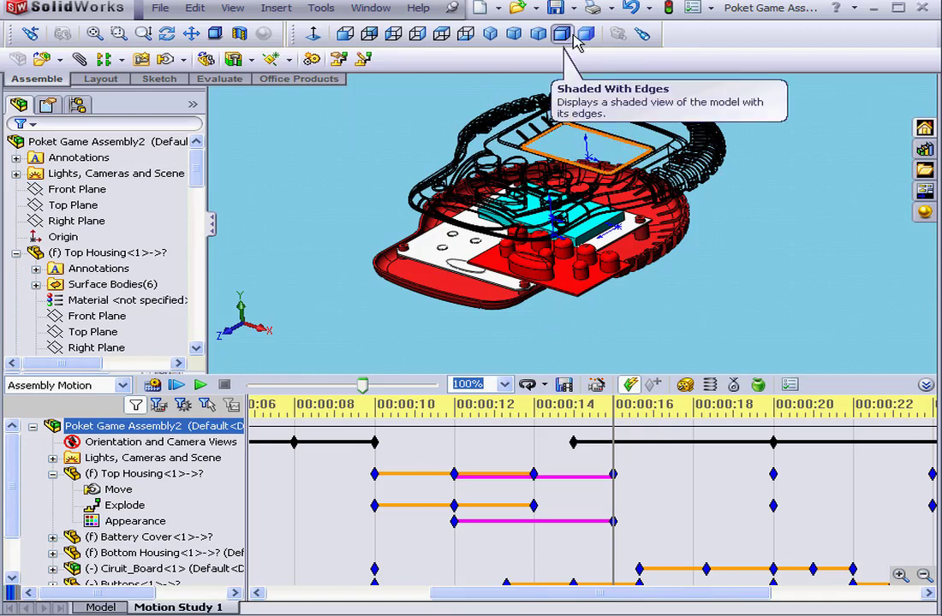
{"action": "left_click", "coordinate": [586, 34]}
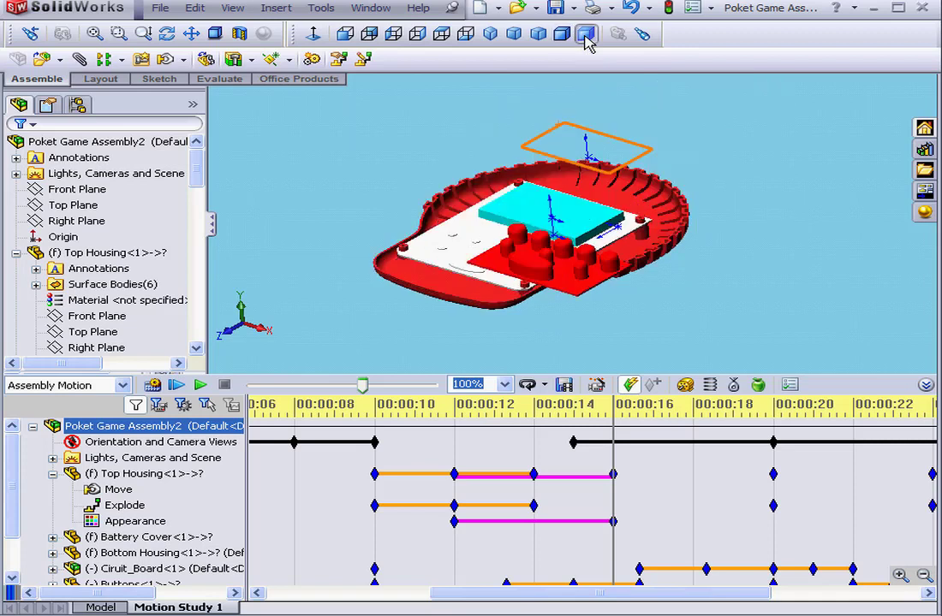